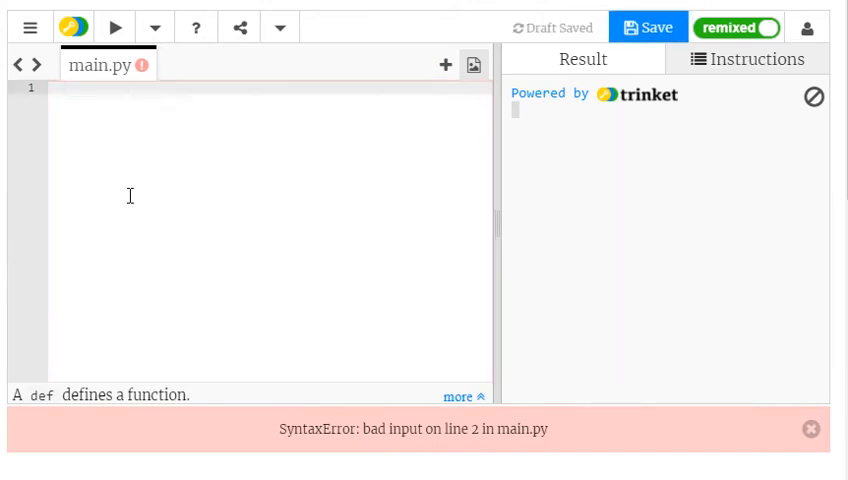
- Write print("Hello World") in main.py, fix the quotes, and run it to show Hello World
text(print("Hello"))
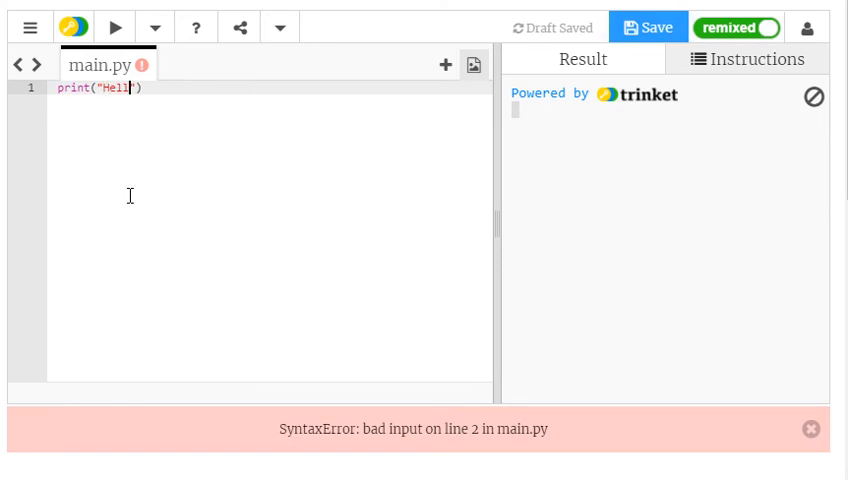
text(o World)
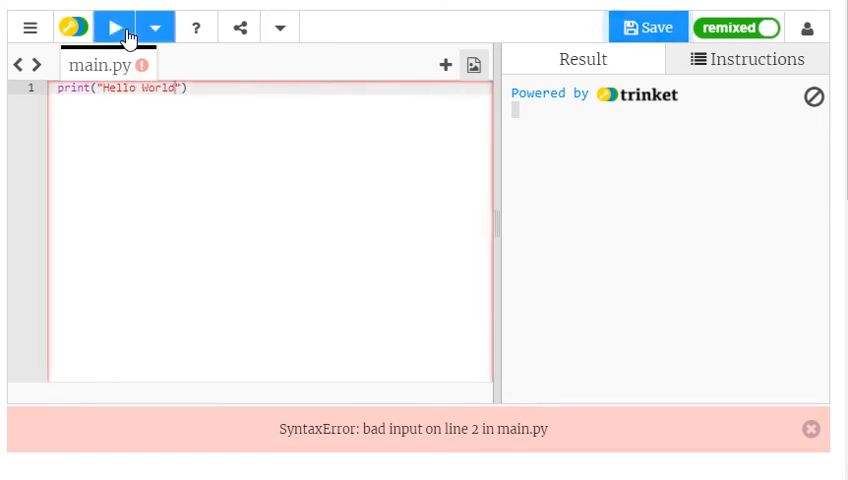
click(114, 27)
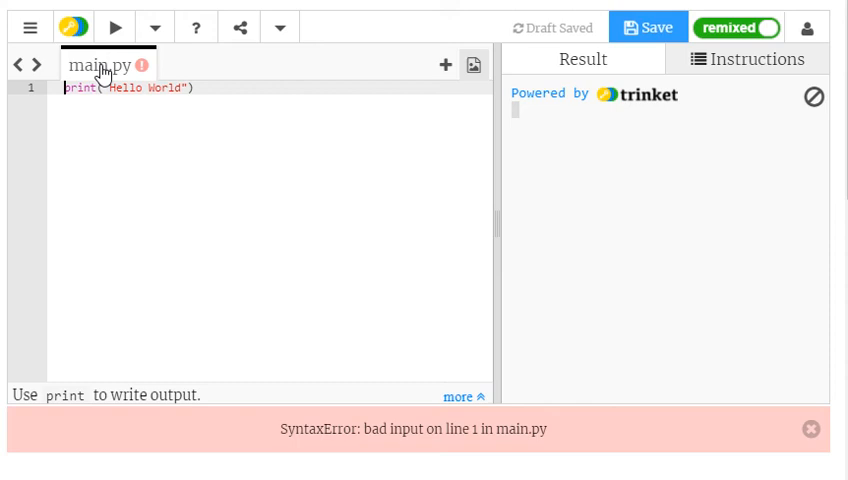
click(114, 27)
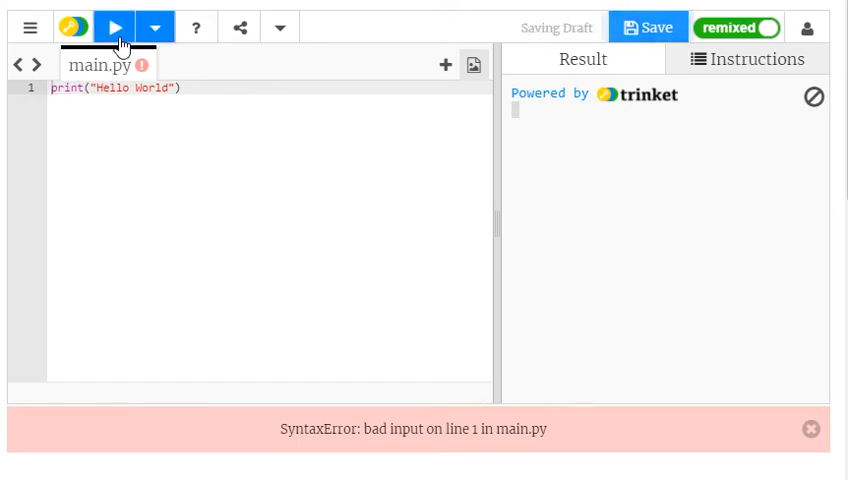
click(113, 27)
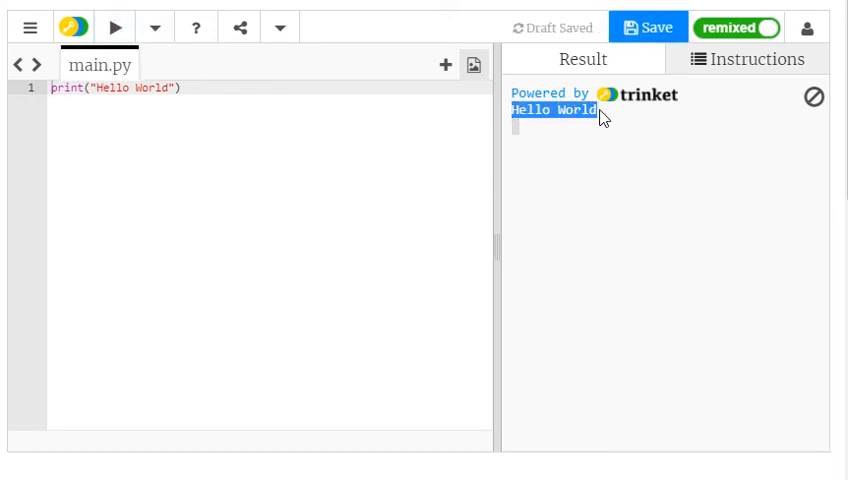
- Add print("Something else") and run it so Something else appears in the output
text(p)
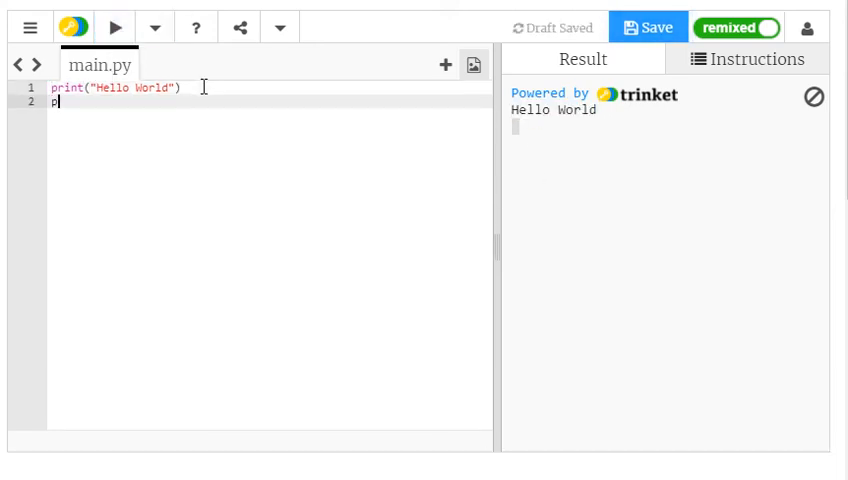
text(rint("So"))
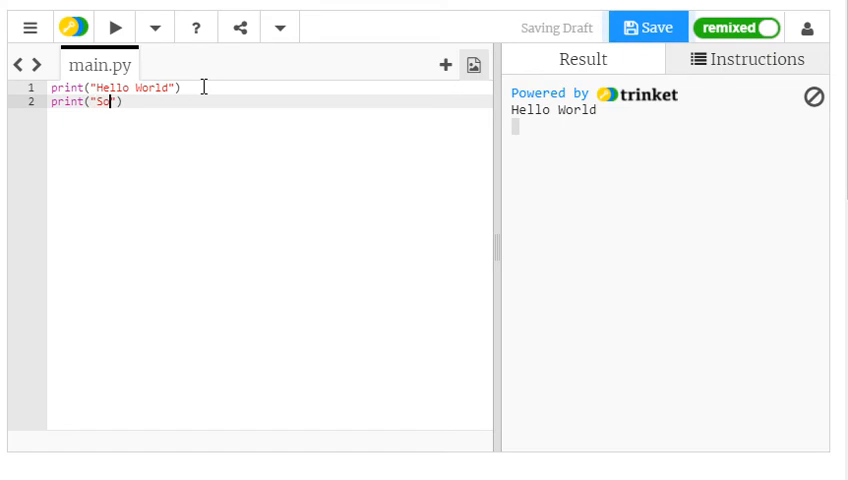
click(114, 27)
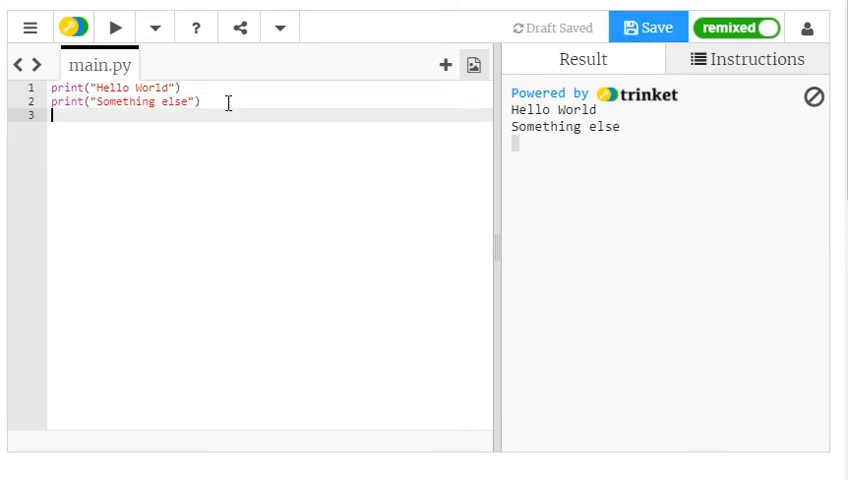
- Add print("Wow - this is easy") using the print suggestion and run the three-line script
text(PRINT)
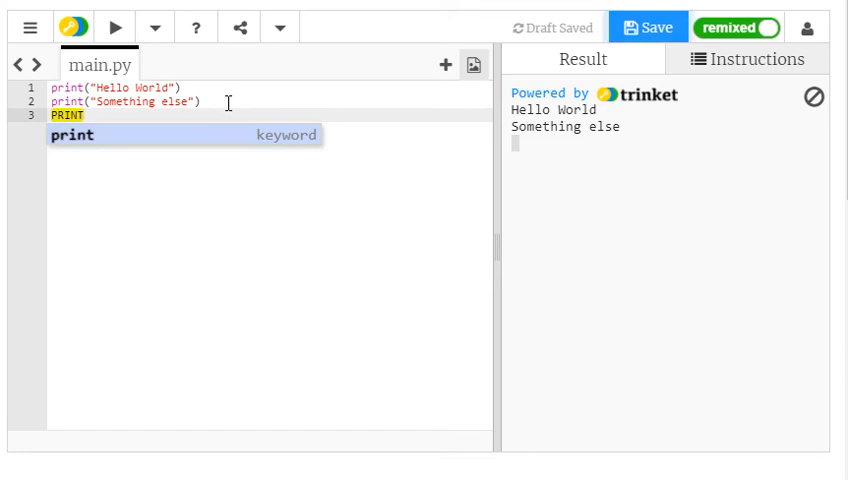
key(BackSpace)
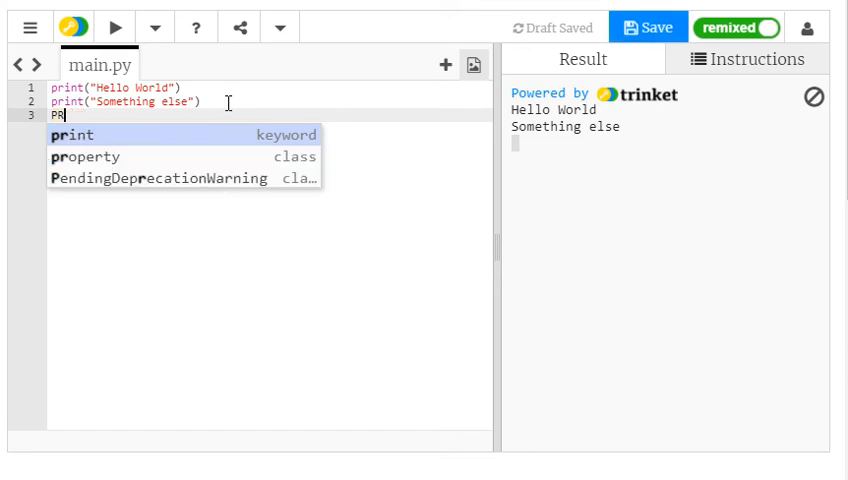
click(73, 134)
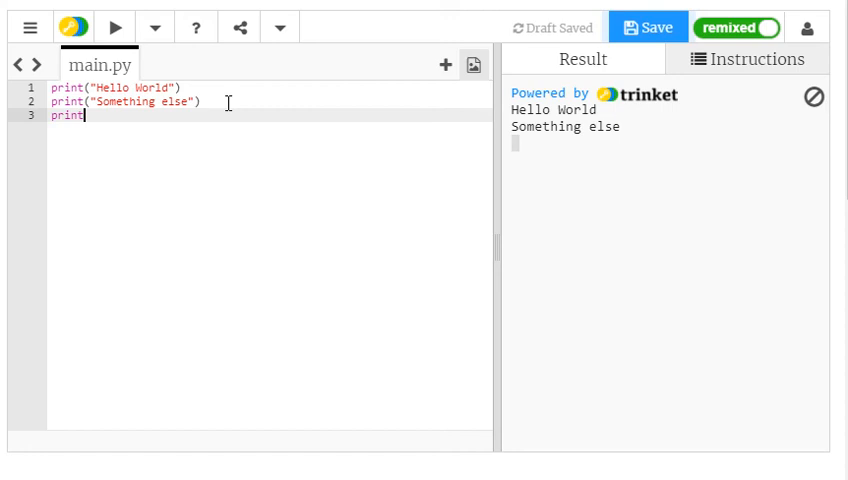
text(("Wow - th)
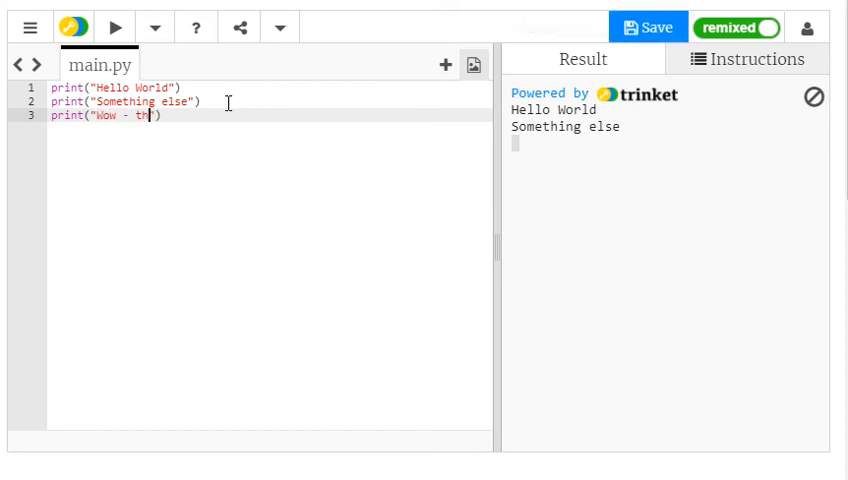
click(114, 27)
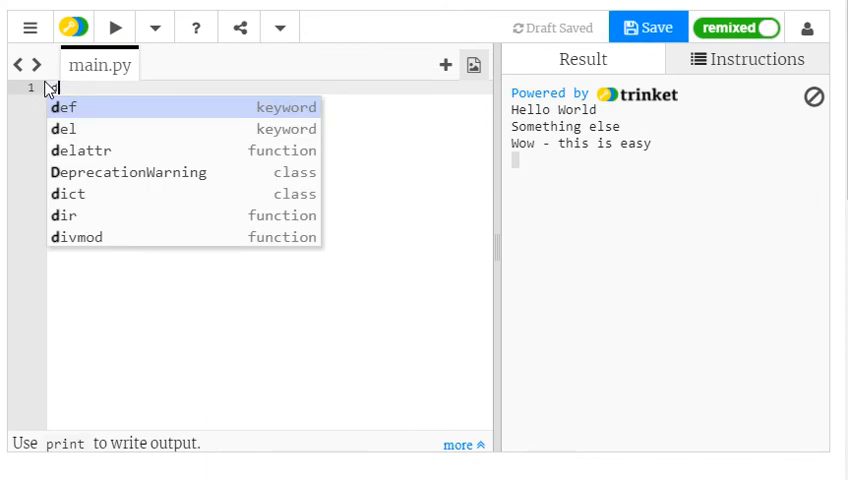
- Define main() printing "======MAIN MENU=====", call main() at the bottom, and run it
text(def main():)
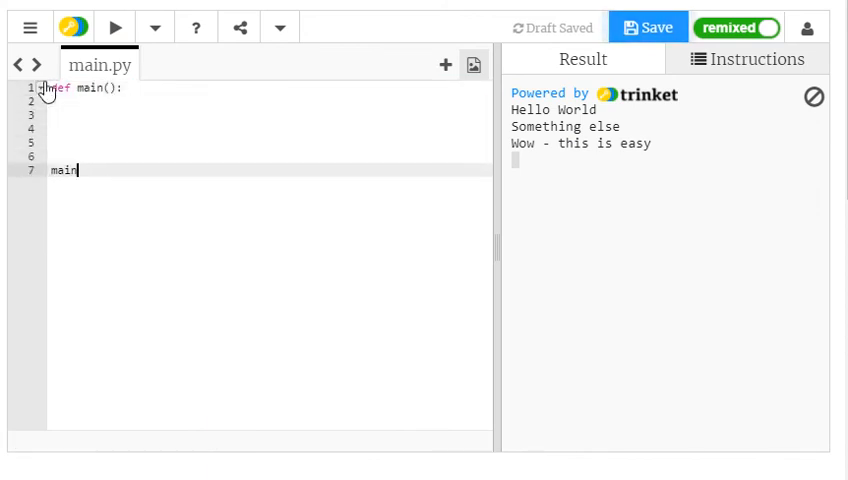
text(())
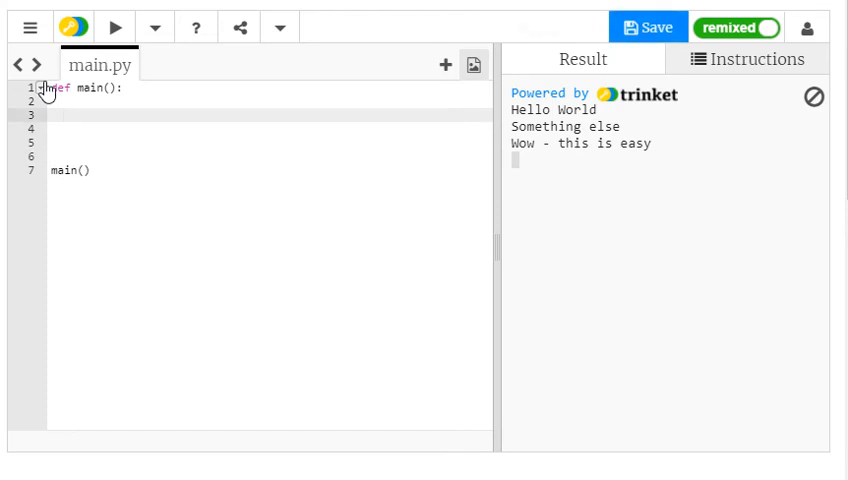
click(647, 27)
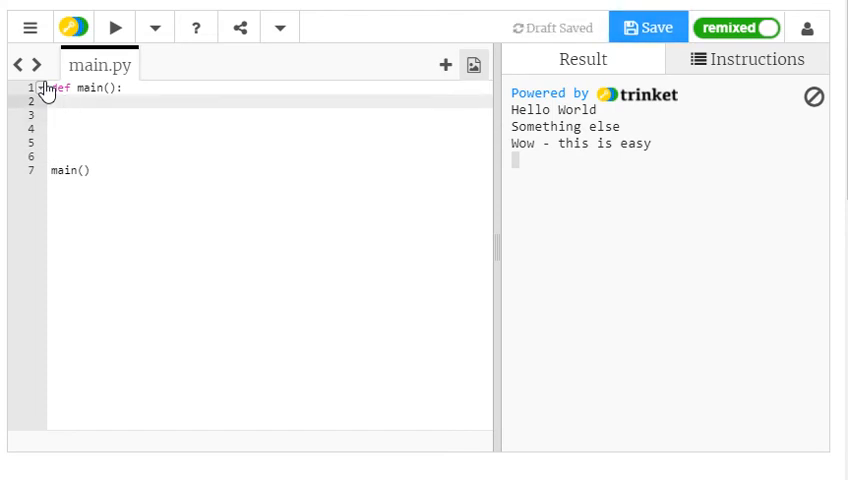
click(60, 157)
text(print(")
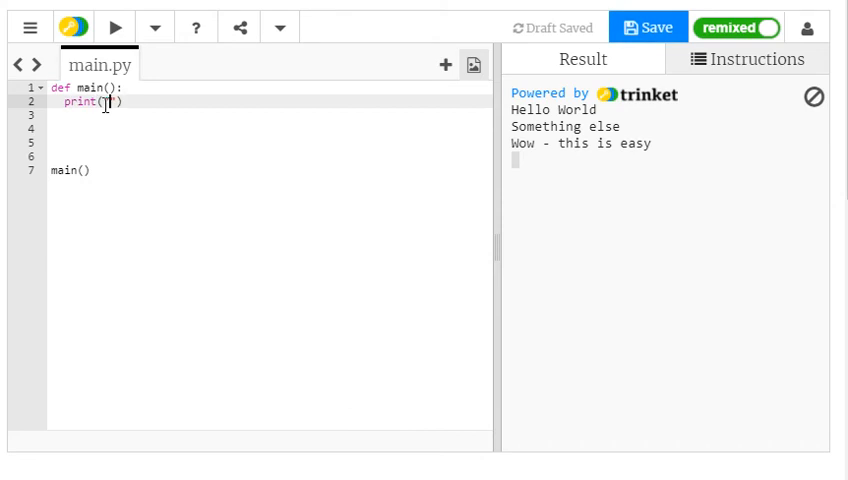
text(MAIN MENU==)
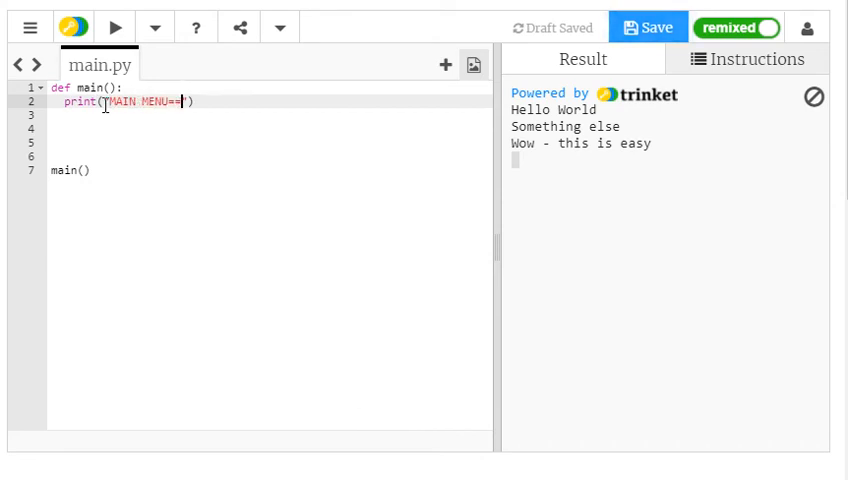
text(======)
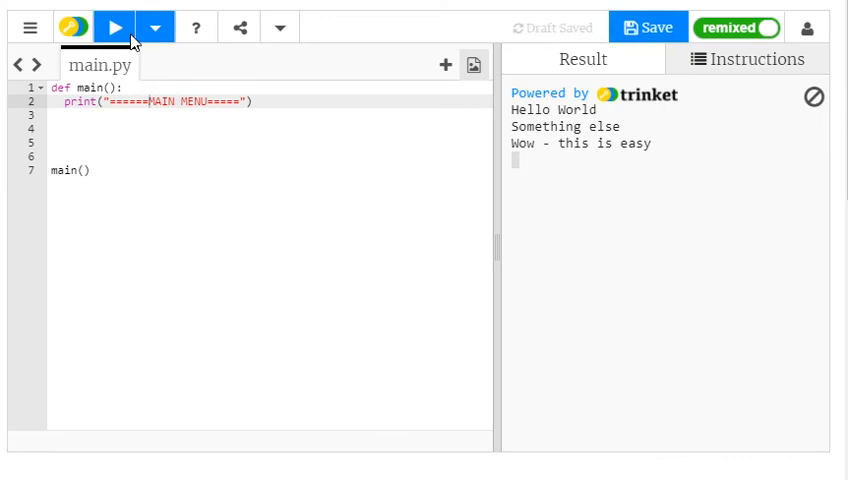
click(113, 27)
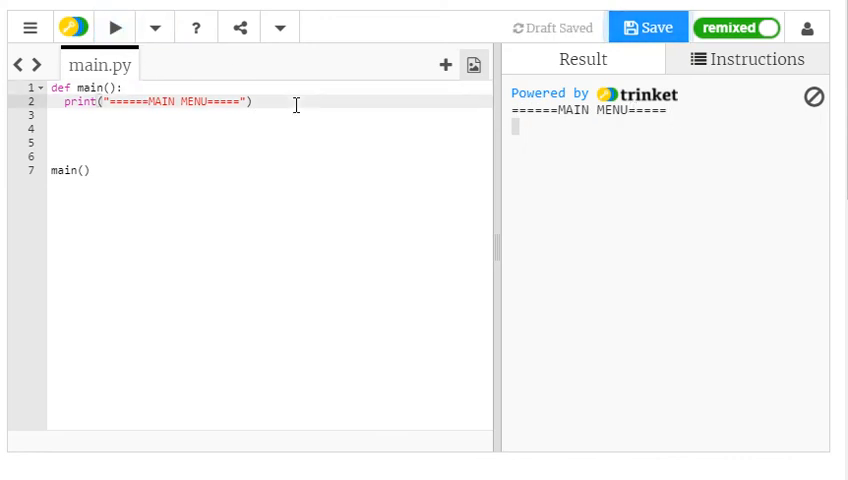
key(Return)
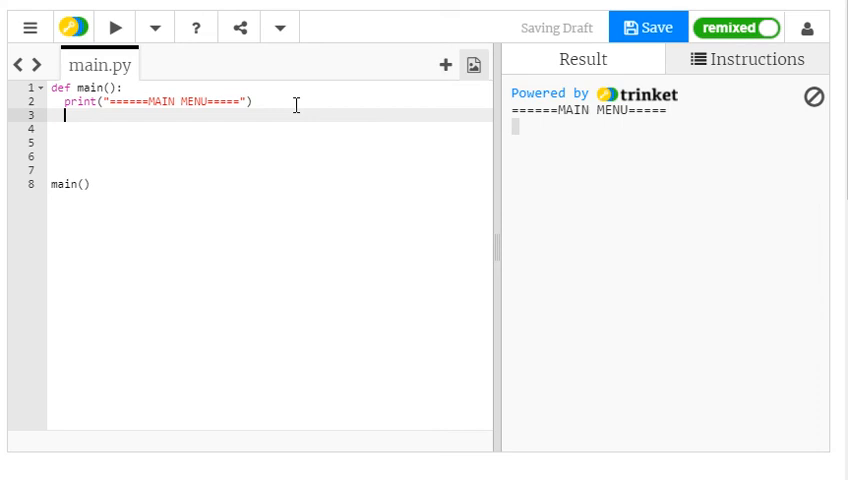
text(print()
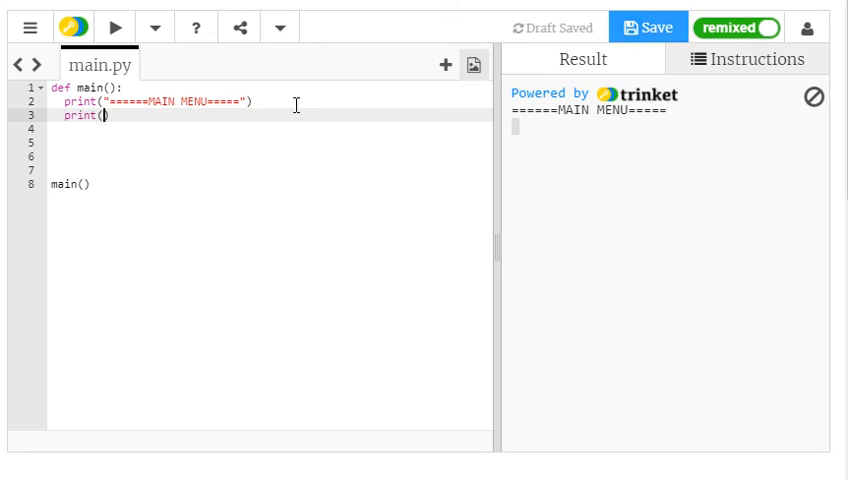
text("Press 1 ")
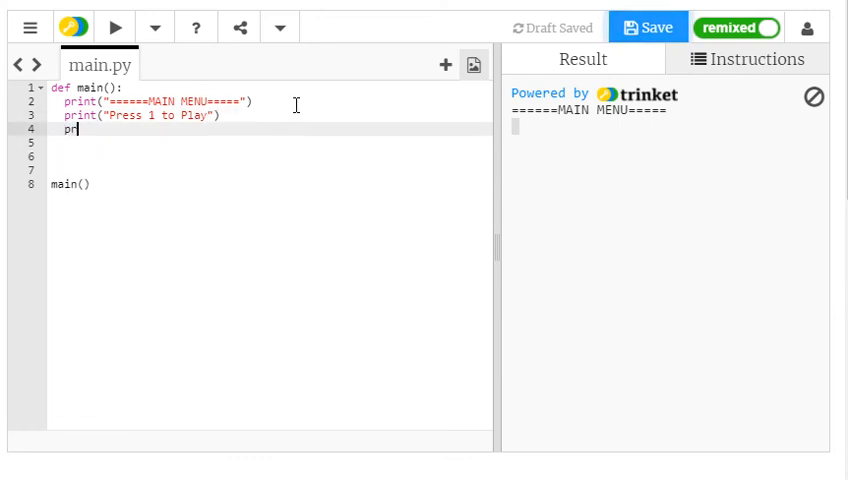
text(int("Press 2 to)
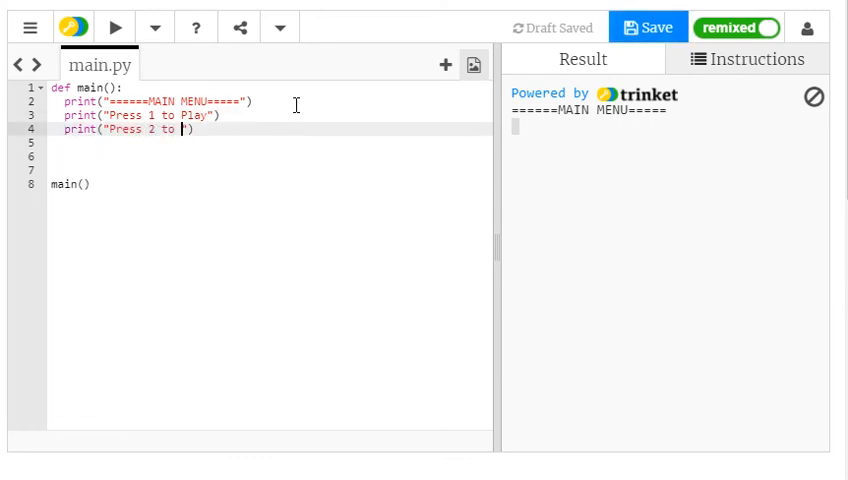
text(View Sco)
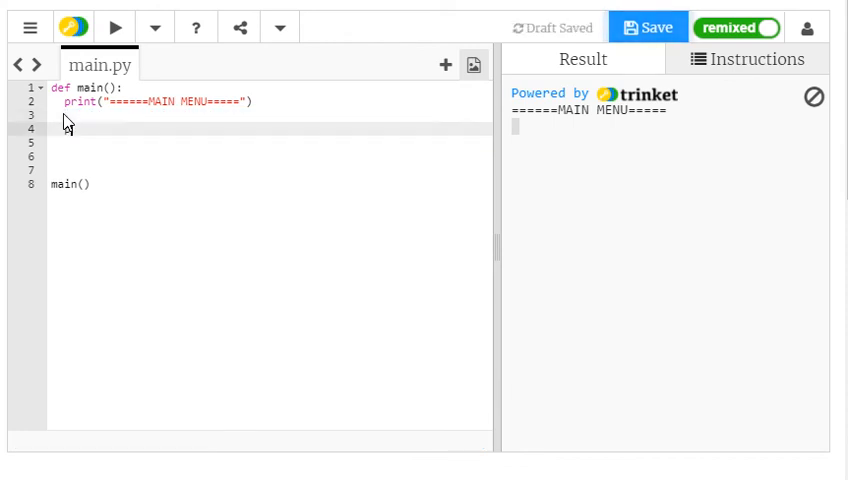
- Add a triple-quoted print inside main with a first placeholder border line
text(print())
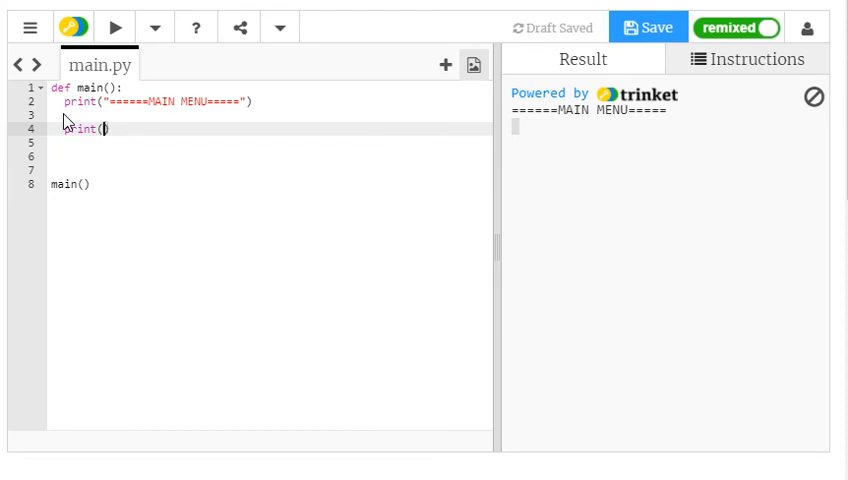
text(""")
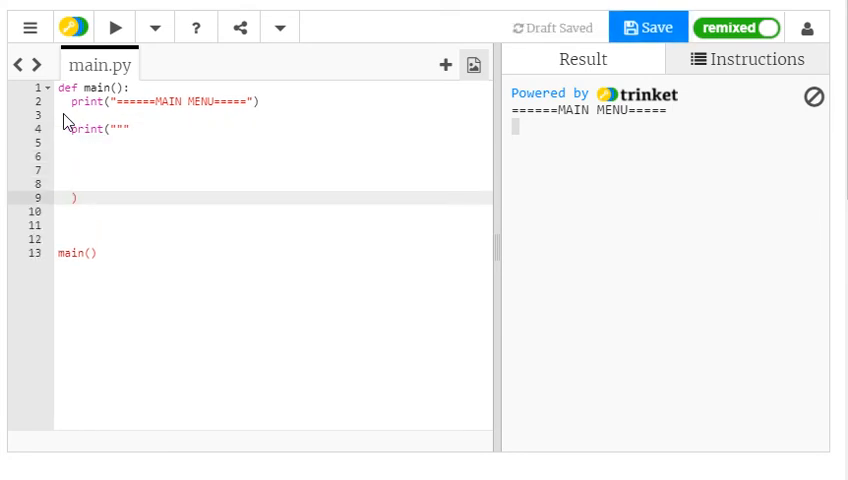
text(""")
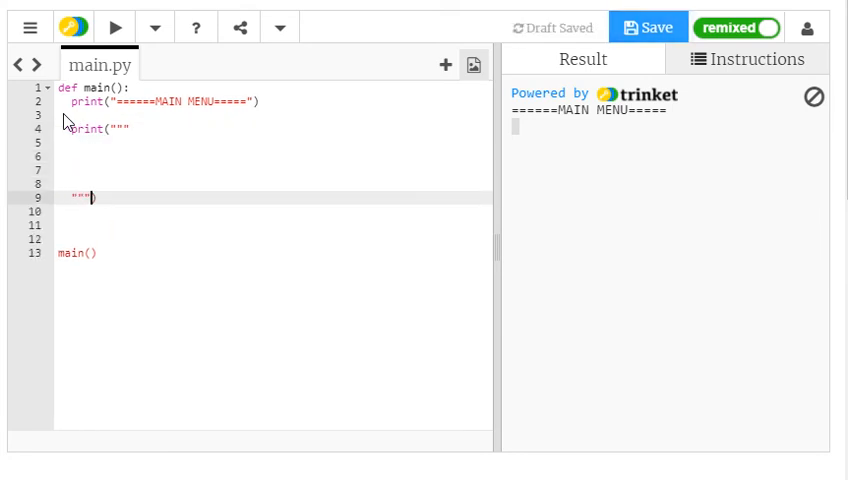
double_click(74, 196)
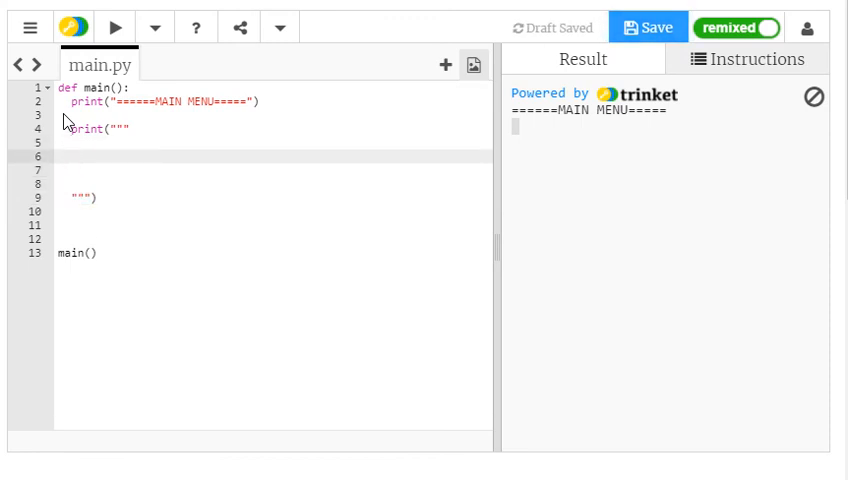
scroll(down, 3)
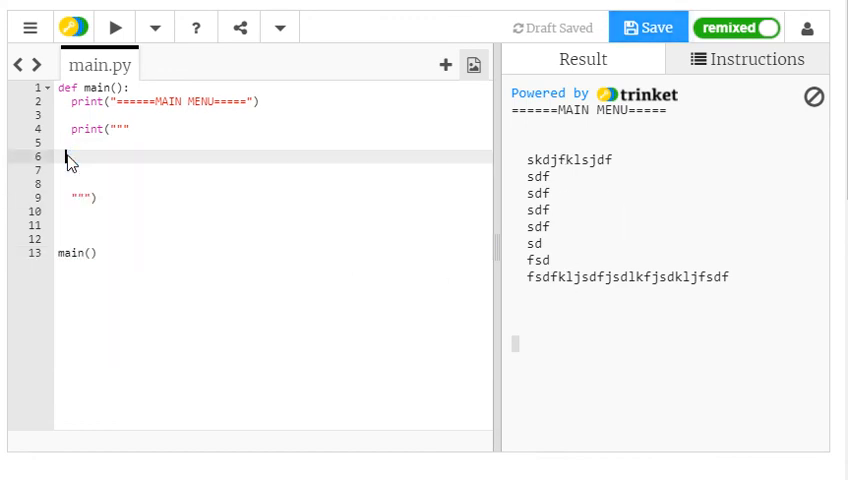
text(klsj)
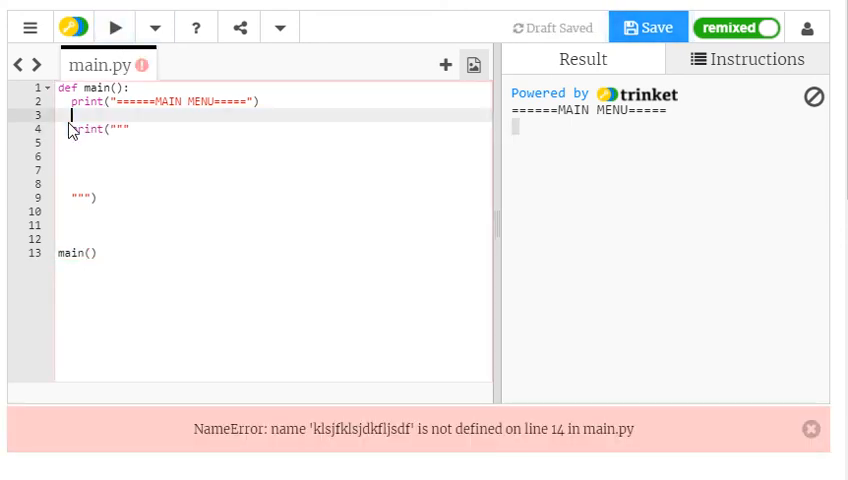
- List Press 1 Play, 2 View Scores, 3 Save Scores, 4 Quit and an asterisk border line
text(1.)
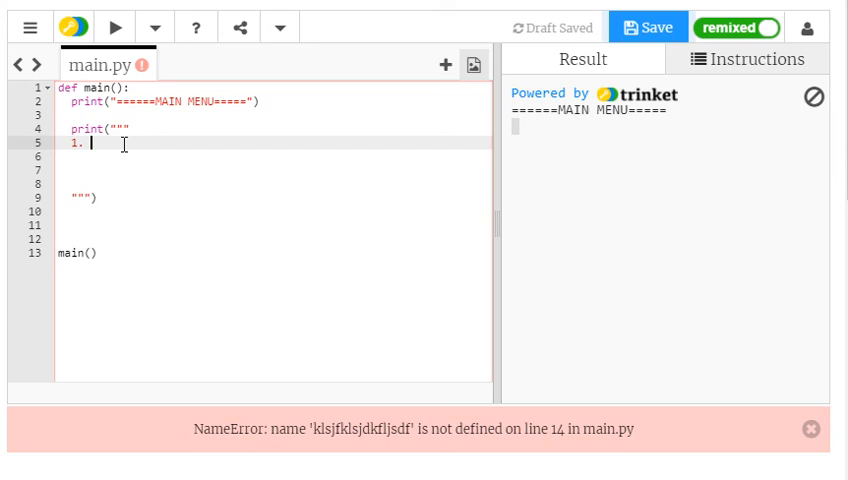
text(Pla)
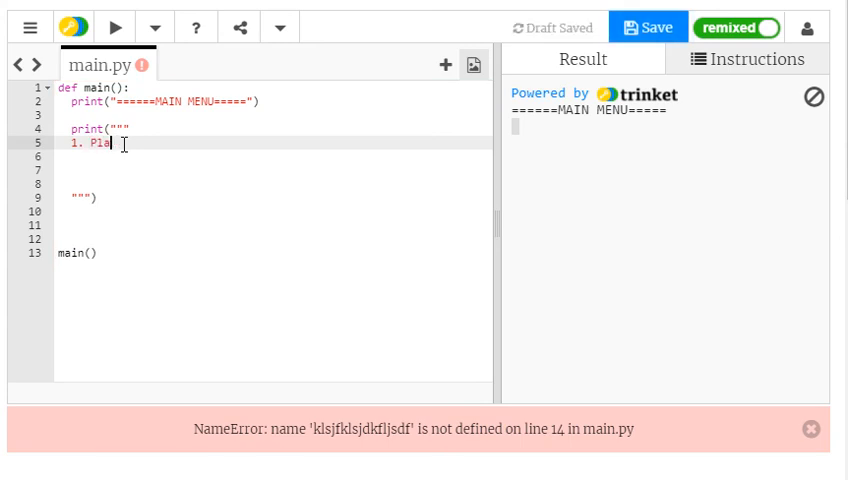
text(Press 1 to Play)
click(273, 156)
text(2.)
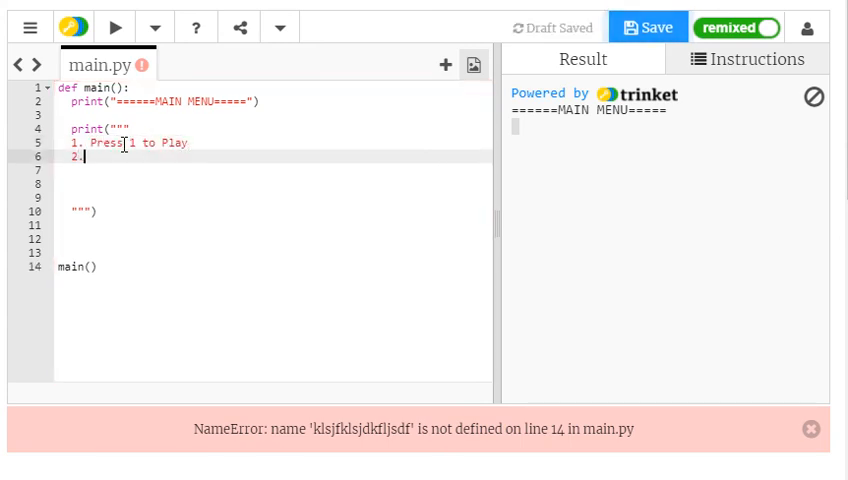
text(Press 2 to View Scores)
click(273, 170)
text(3. Press 3 to Sca)
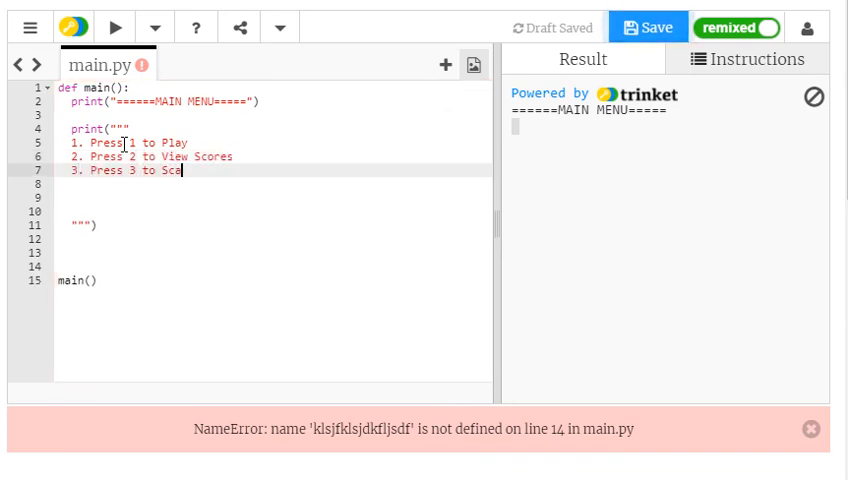
text(ve Scores)
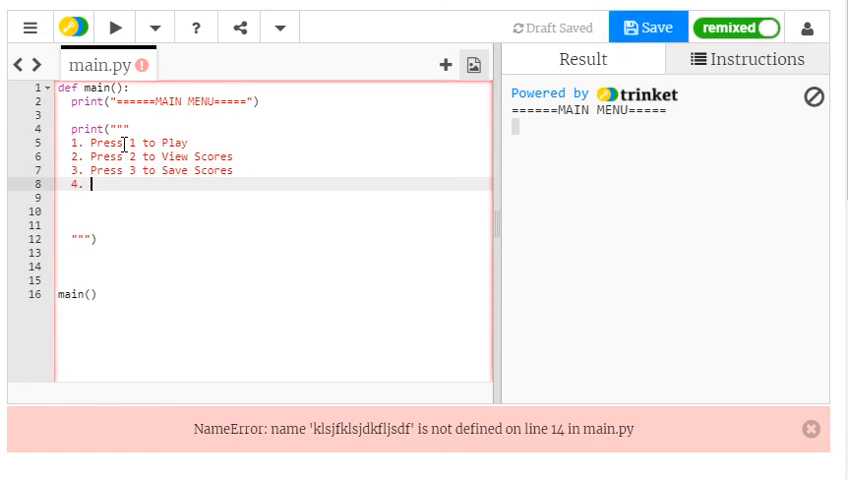
text(Press 4 to Quit)
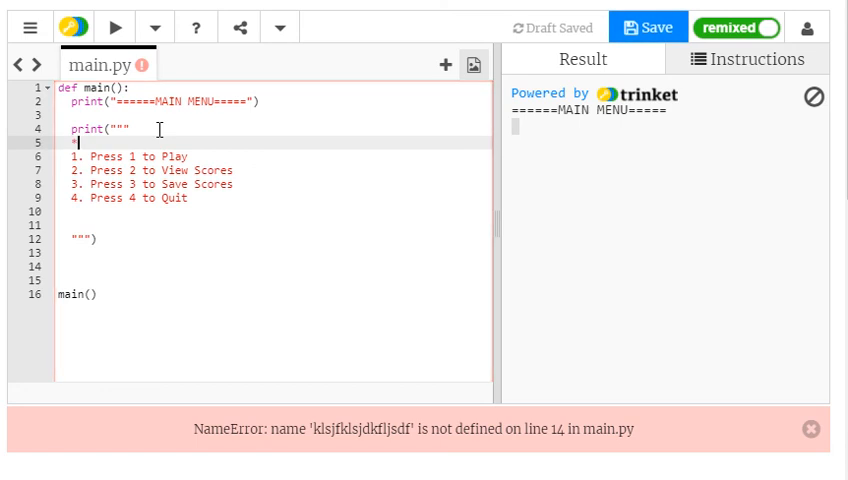
text(*****************************)
click(273, 211)
text(()()()()()()()()()()()()()()()())
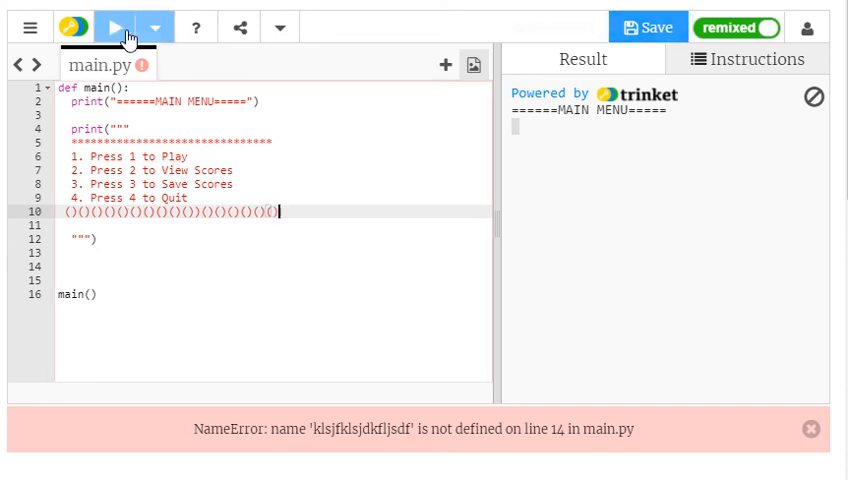
click(114, 27)
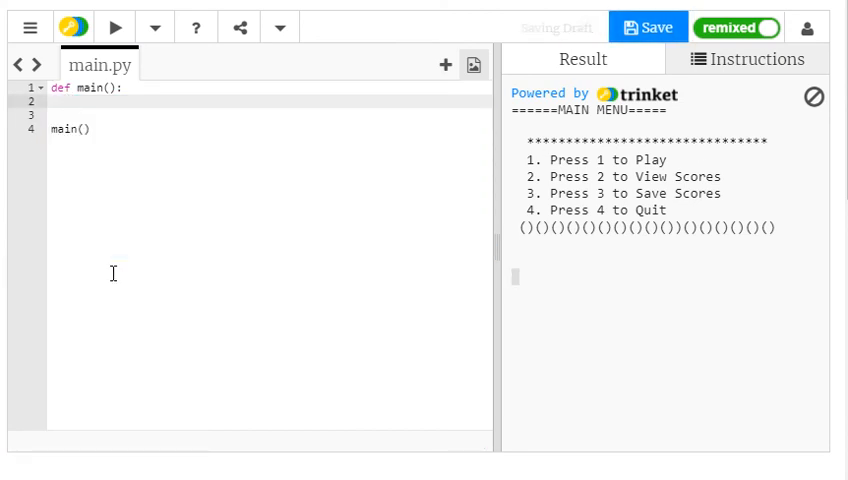
- In main, set x=3 and print(x), then run to show the value 3
text(x=)
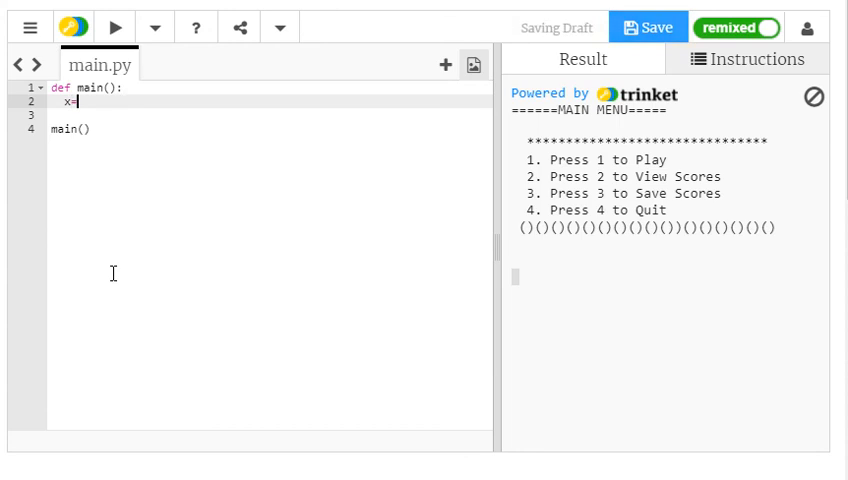
text(3)
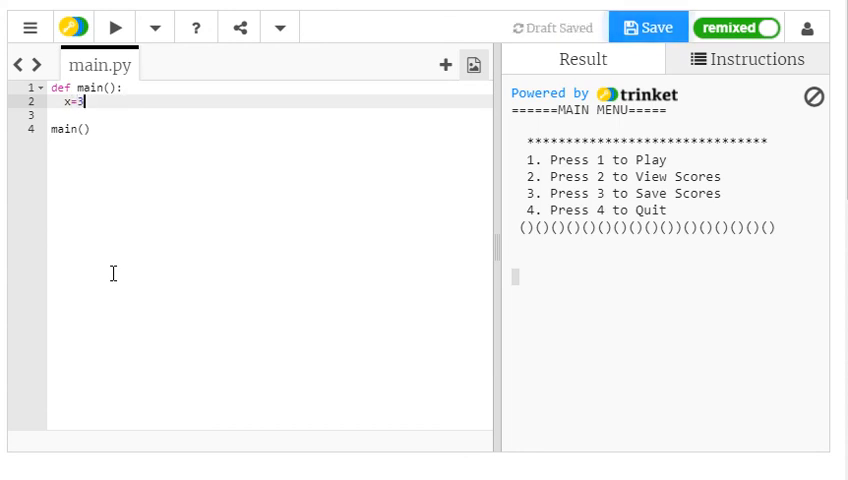
text(print9)
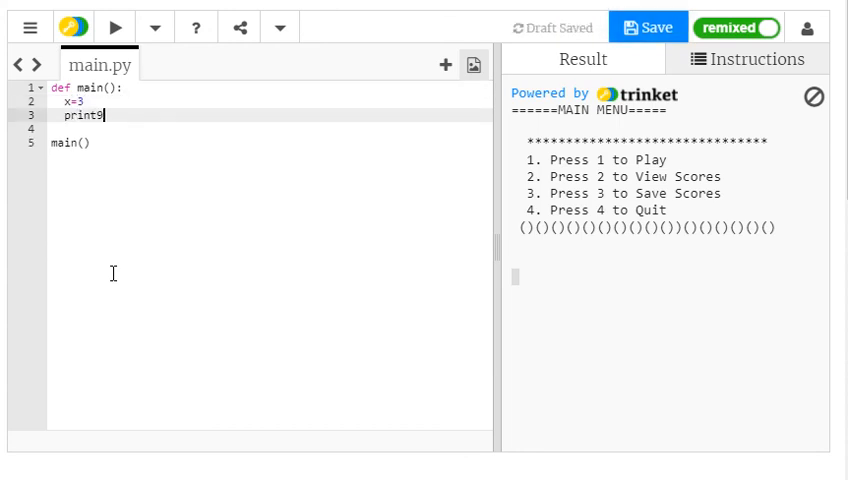
text((x)
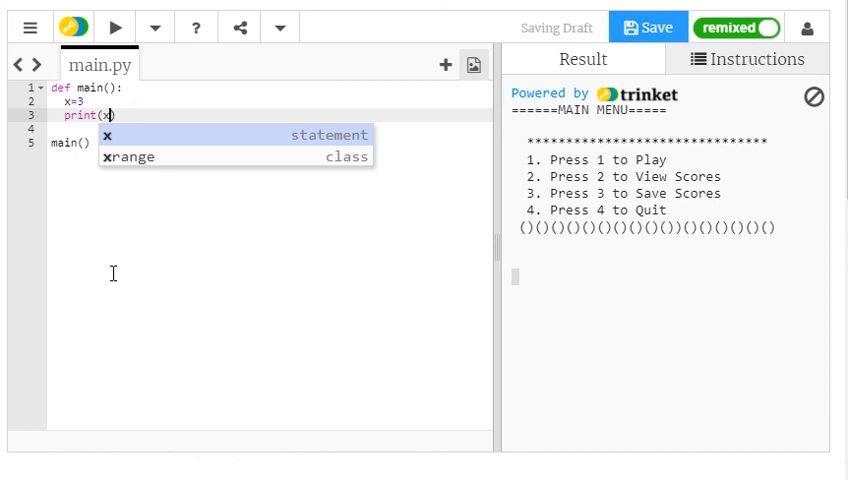
click(114, 27)
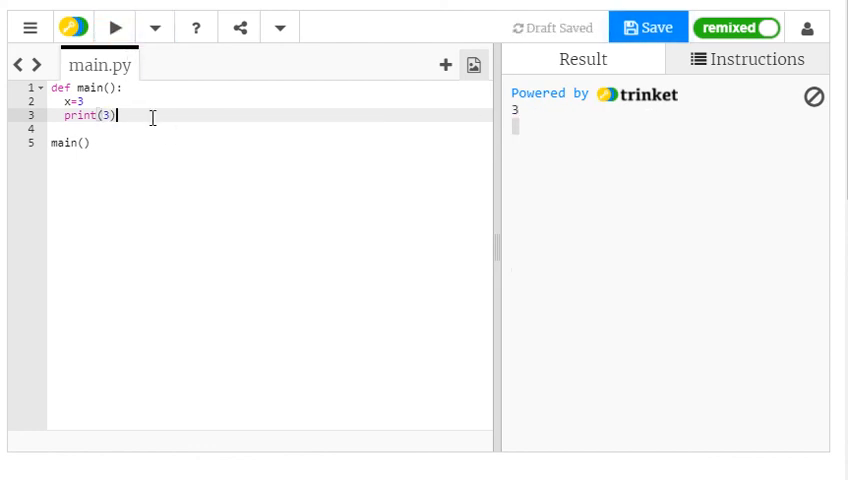
- Replace it with name="Ruth" and print(name)
text(x)
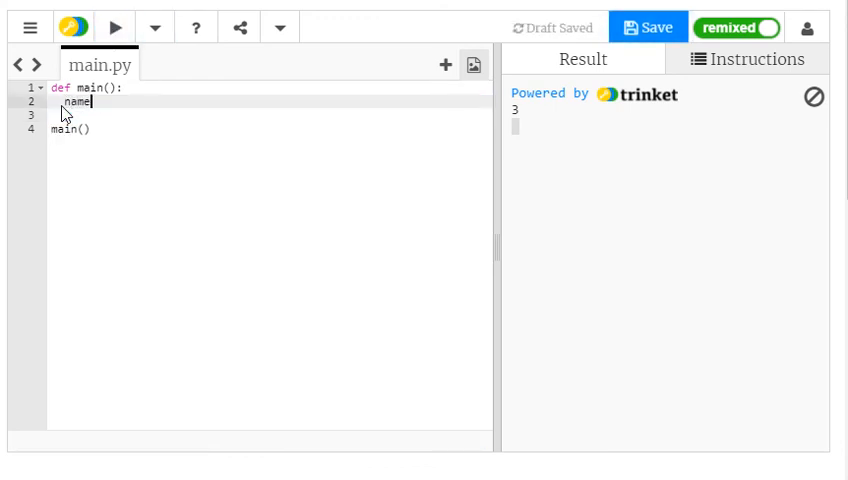
text(="RUth")
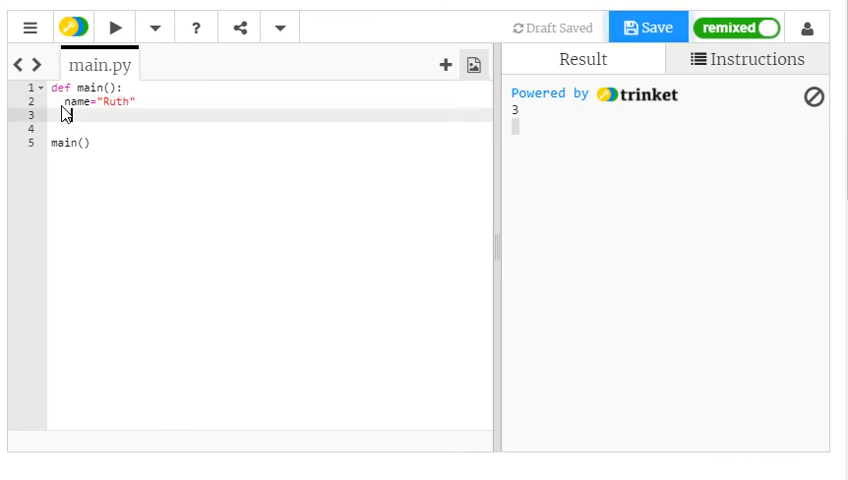
text(print())
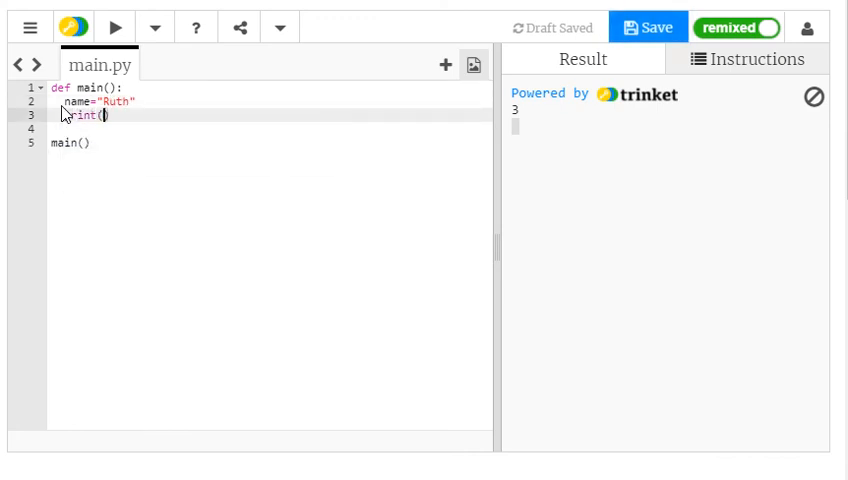
text(name)
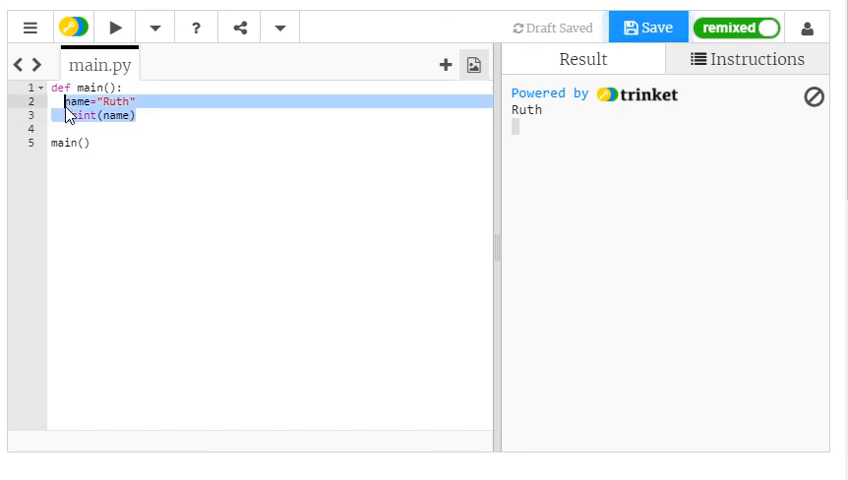
- Change the assignment to name="Joe" and start a new line below it
text(nn)
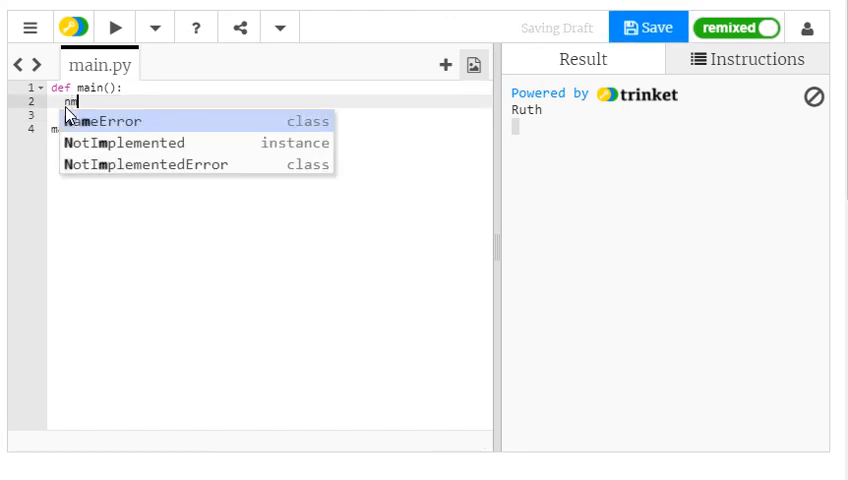
text(ame")
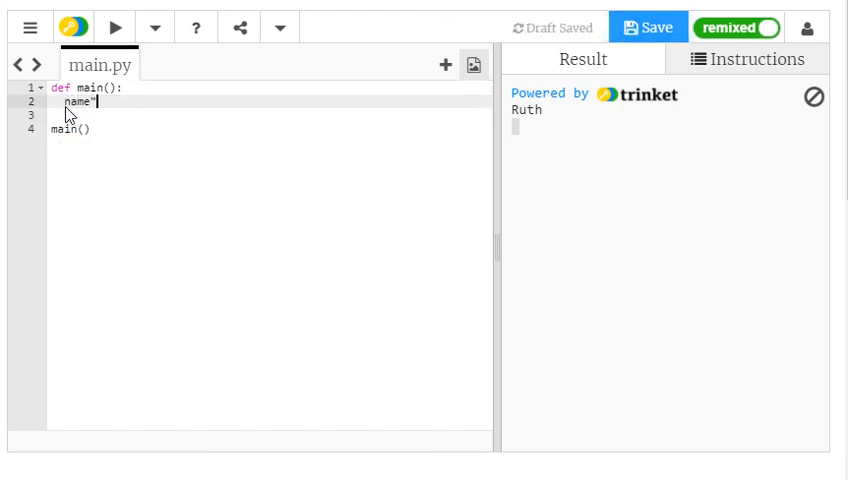
text(="Joe")
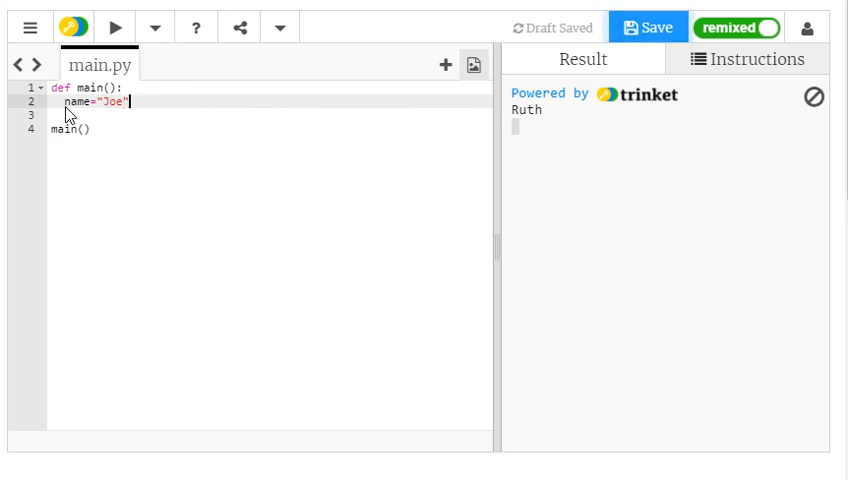
key(Return)
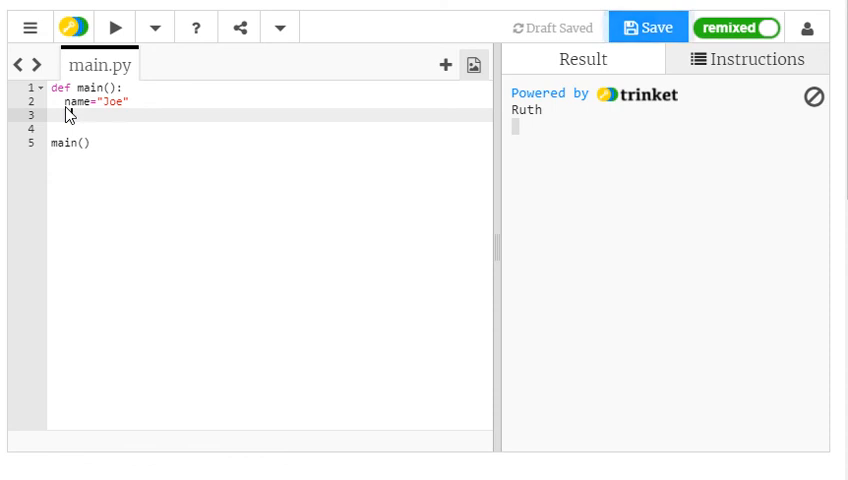
- Print "Welcome, nice to meet you"+name and run to show the joined output
text(print("Welc"))
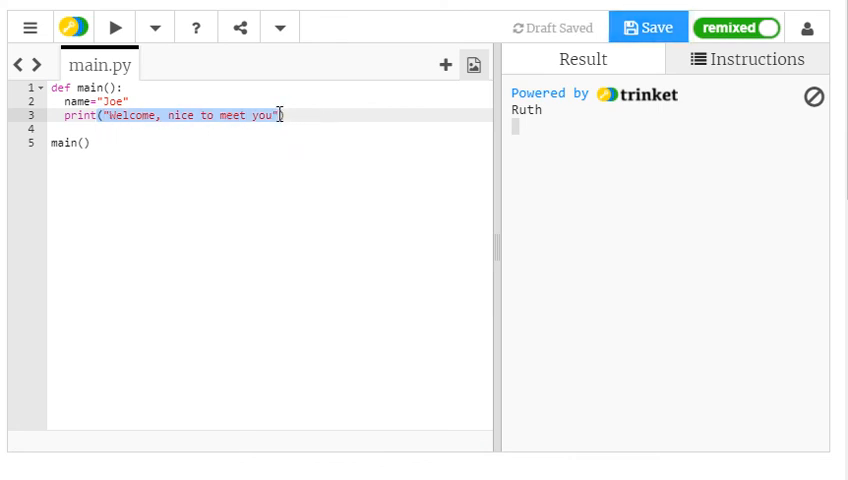
text(+)
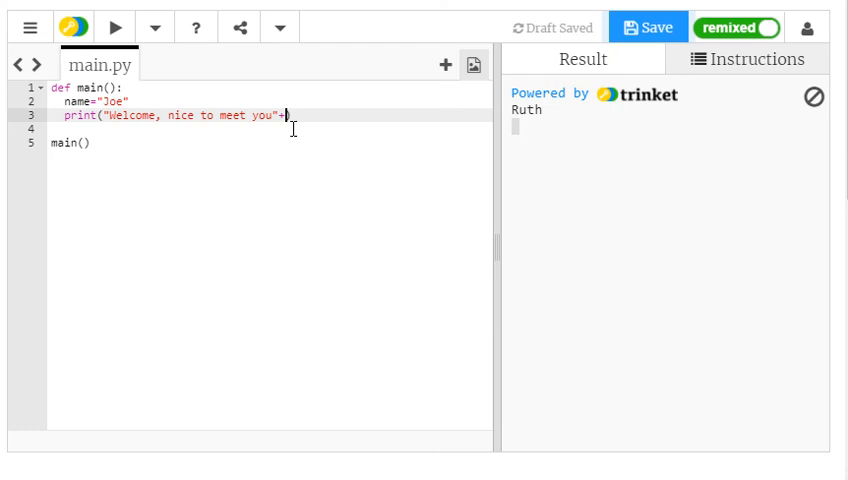
text(name))
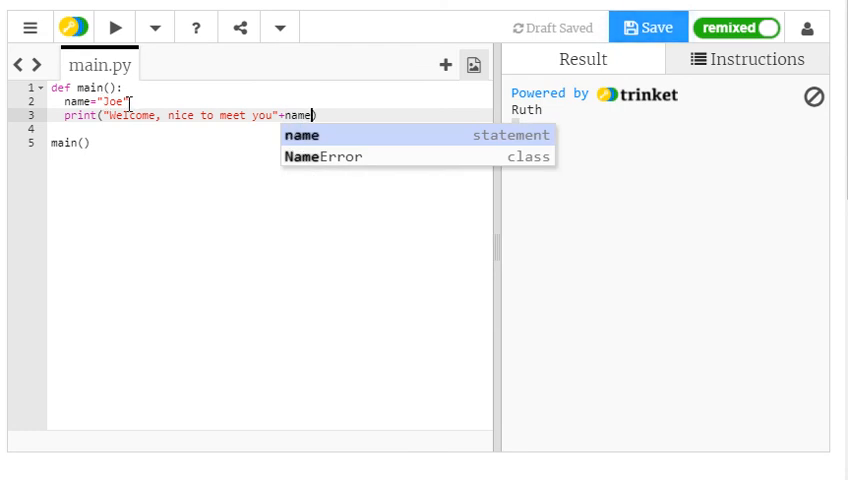
click(115, 27)
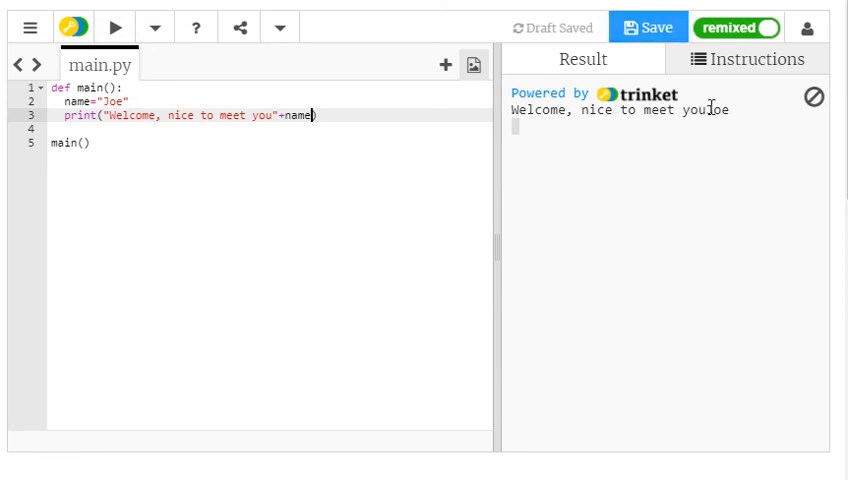
- Add a space after "you" in the welcome text, rerun, and copy the print line
double_click(715, 110)
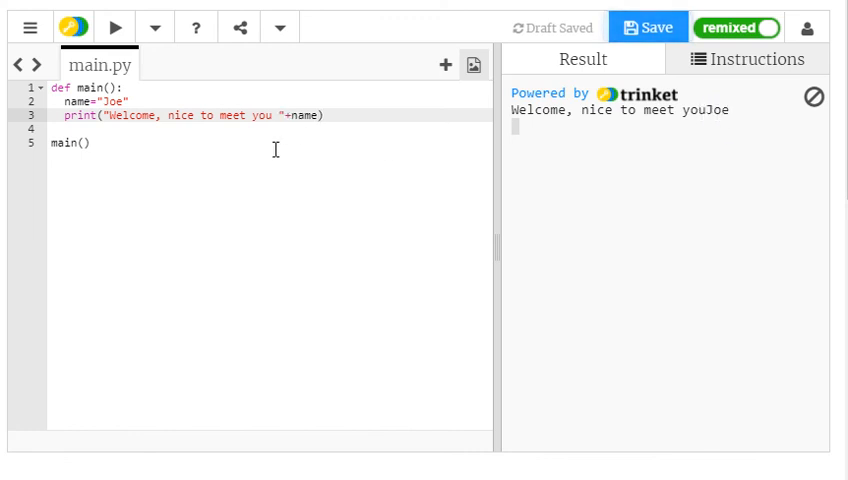
double_click(190, 115)
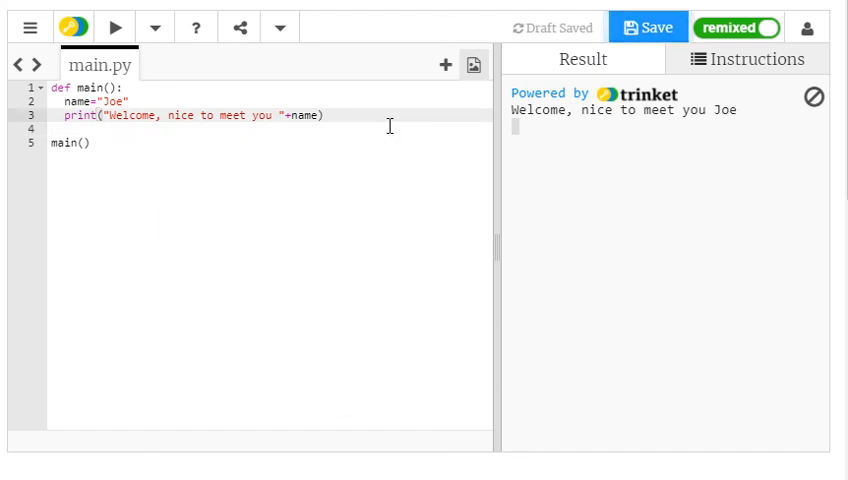
key(enter)
text(print("Welcome, nice to meet you "+name))
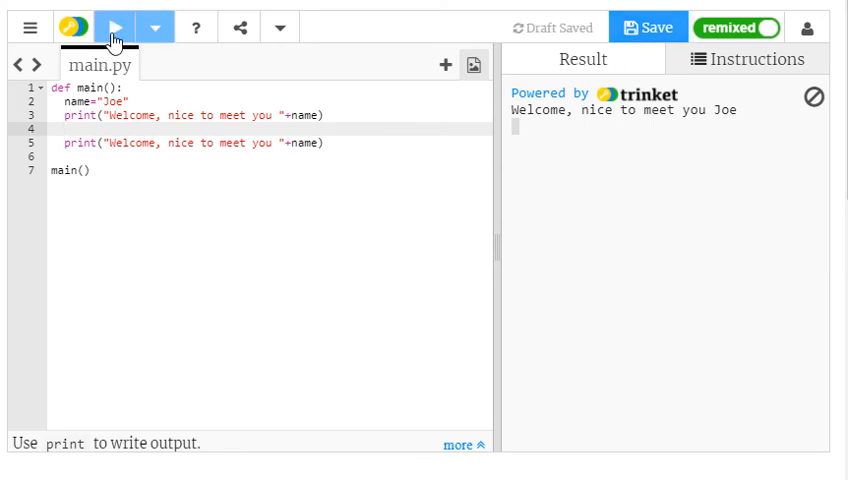
- Run the doubled welcome print, add print("") between them, and rerun to show the blank line
click(114, 27)
text(print()
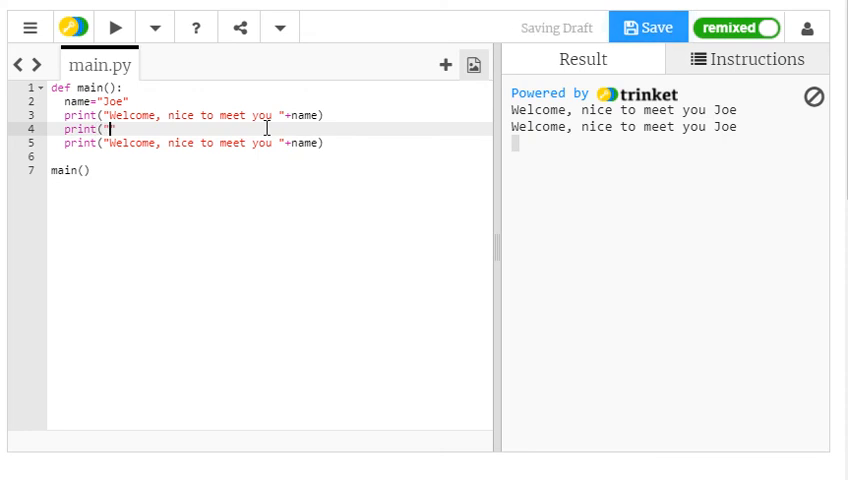
text(""))
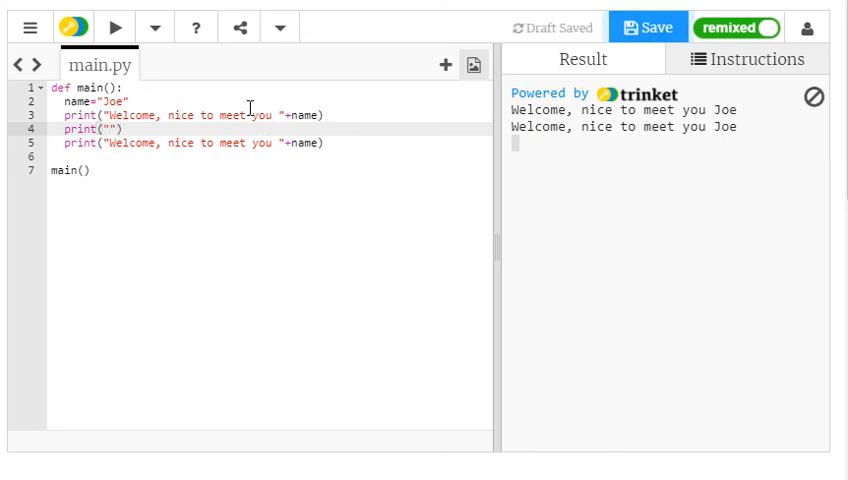
click(115, 26)
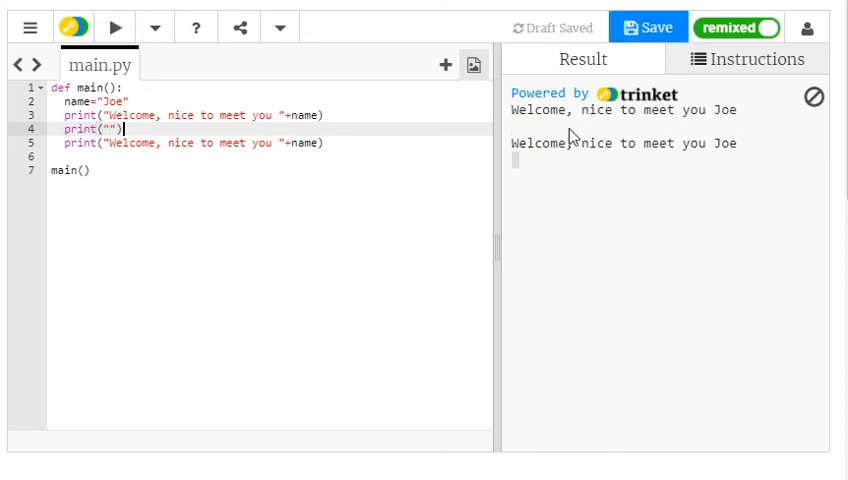